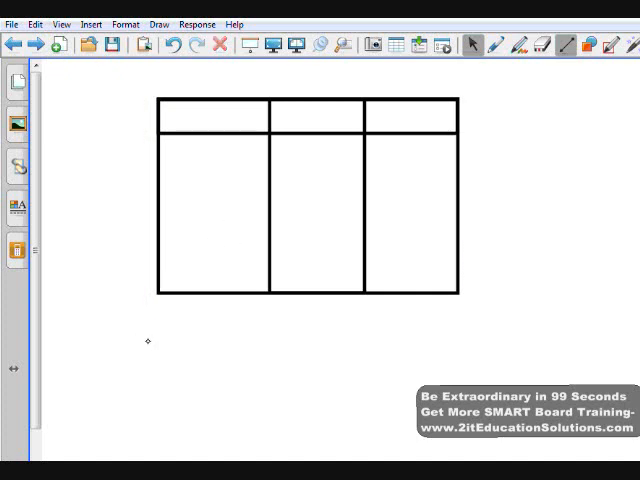
pyautogui.moveTo(132, 288)
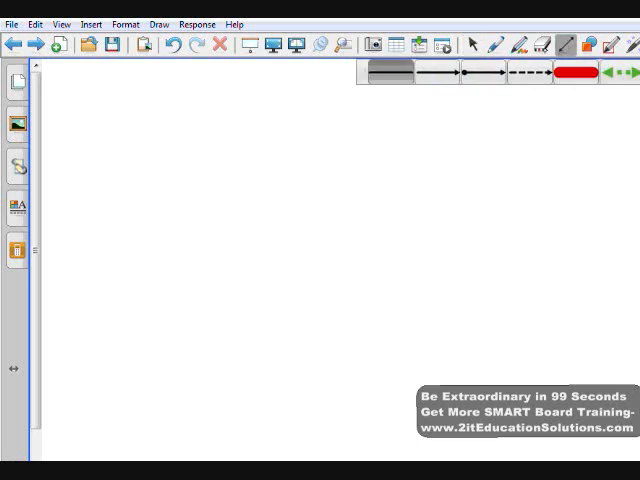
# Draw a horizontal line and a vertical line dropping from its left end
pyautogui.moveTo(130, 130); pyautogui.dragTo(170, 136)
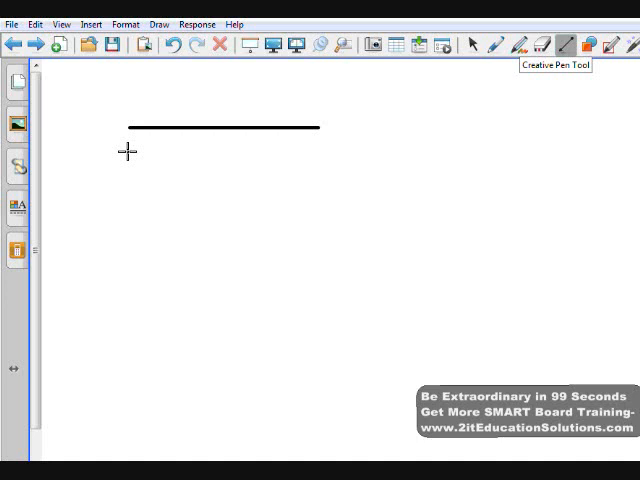
pyautogui.moveTo(128, 150); pyautogui.dragTo(128, 302)
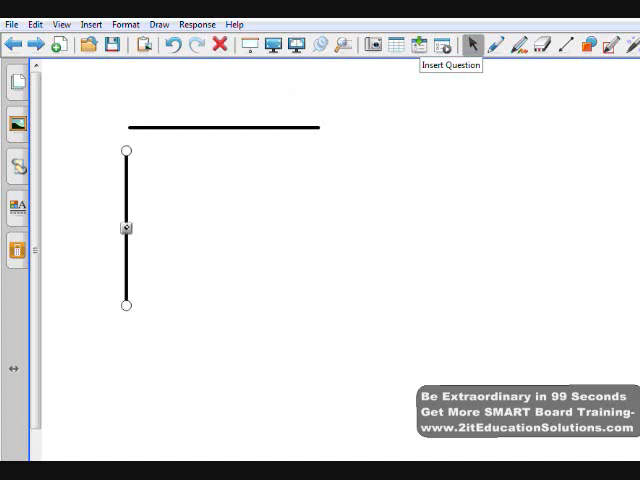
# Clone the vertical line twice to get three vertical lines under the horizontal one
pyautogui.rightClick(124, 228)
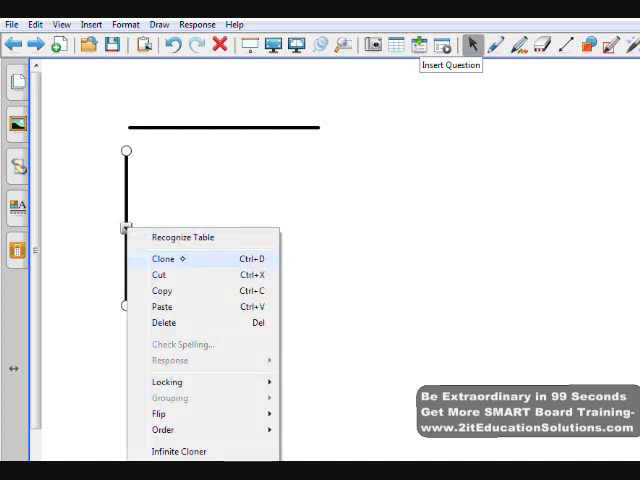
pyautogui.click(162, 260)
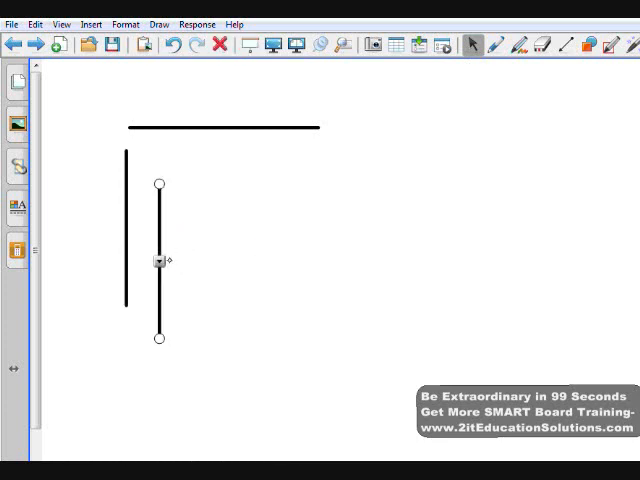
pyautogui.rightClick(158, 262)
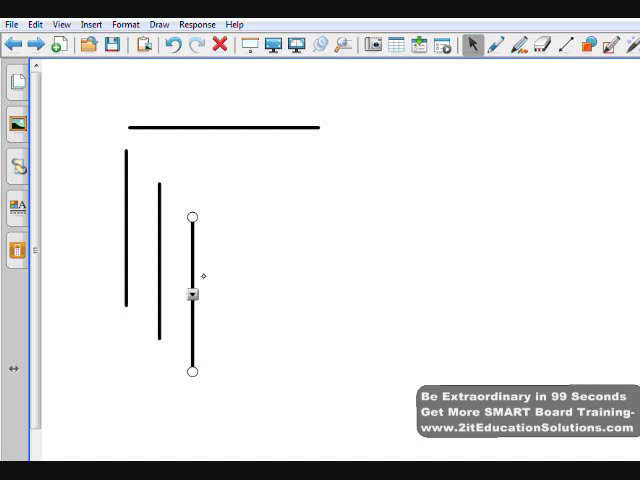
pyautogui.moveTo(256, 170)
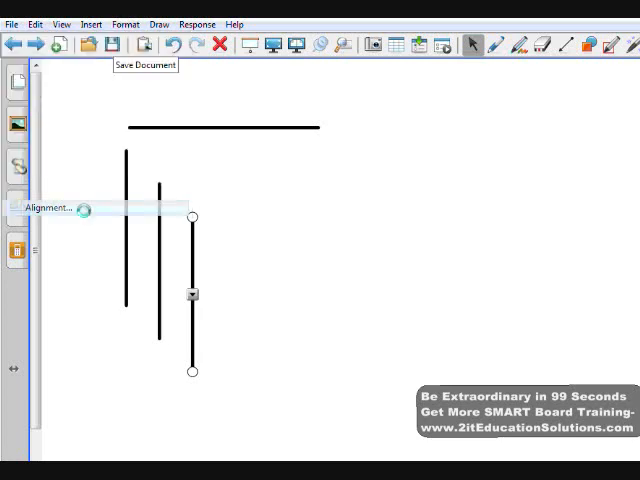
# Enable 'Snap objects to guides' in the View > Alignment settings
pyautogui.click(44, 208)
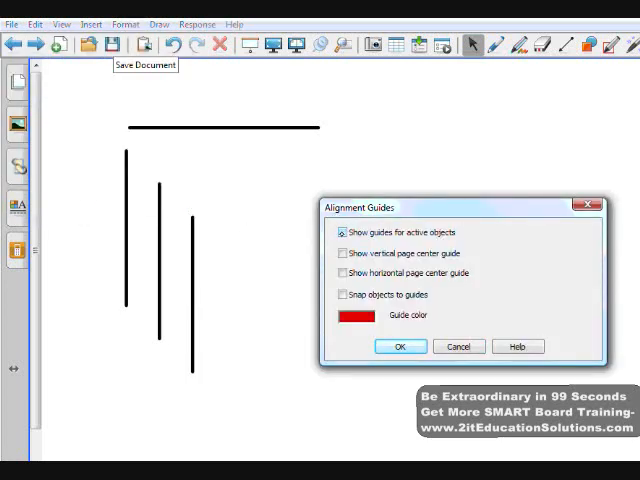
pyautogui.click(340, 294)
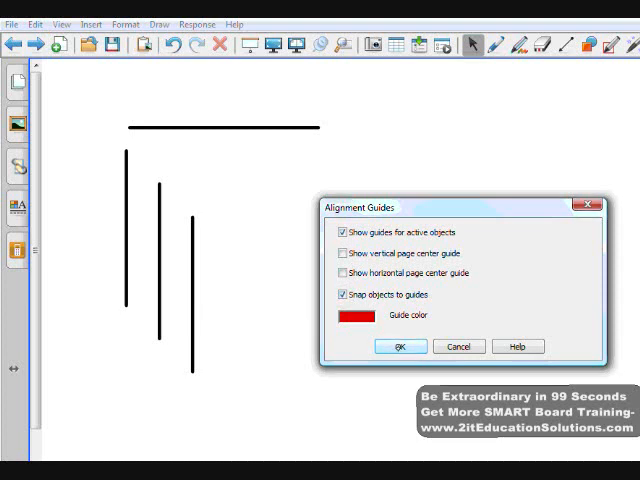
pyautogui.click(400, 346)
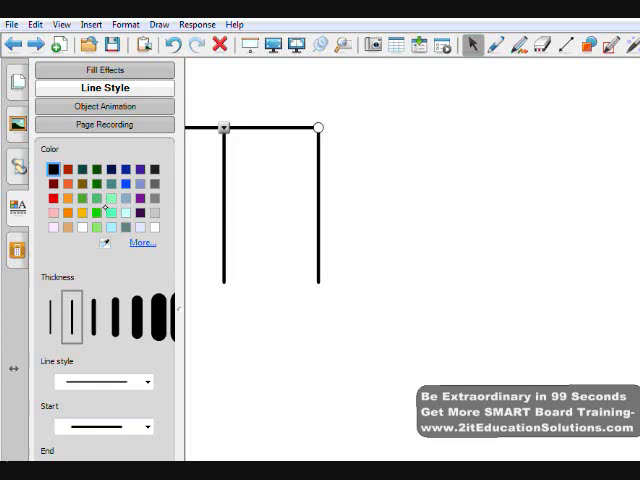
# Make the horizontal line blue with a thicker line style
pyautogui.click(122, 184)
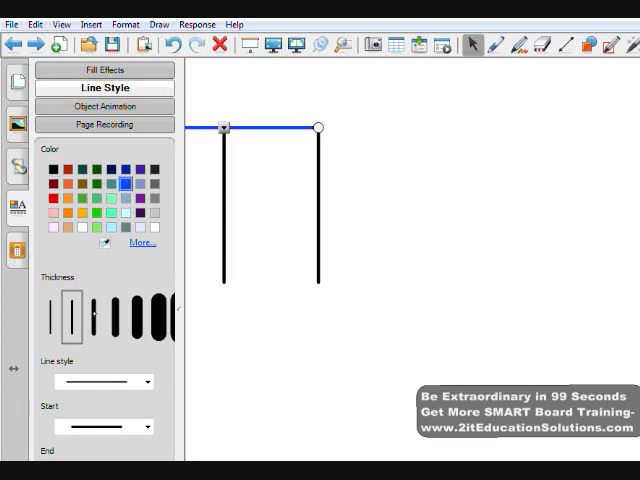
pyautogui.click(92, 316)
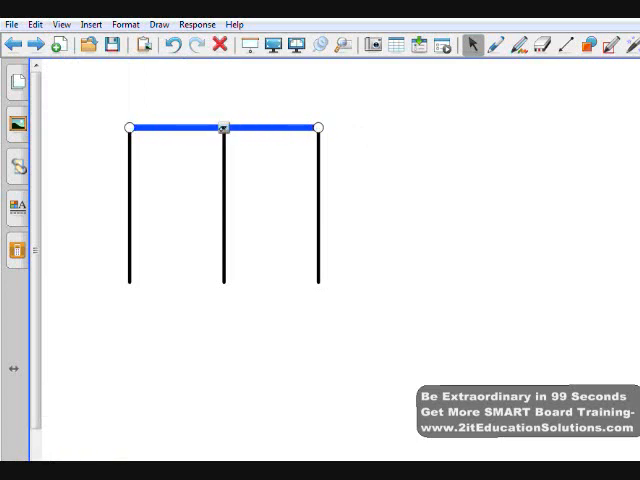
# Bring the blue line to front, then select all four lines for locking
pyautogui.rightClick(224, 130)
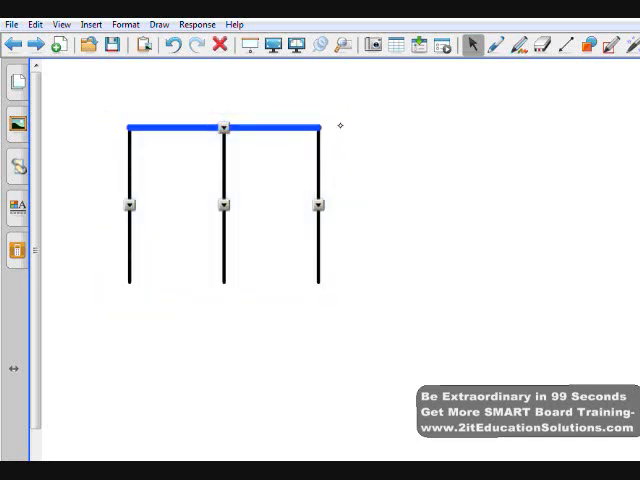
pyautogui.rightClick(320, 204)
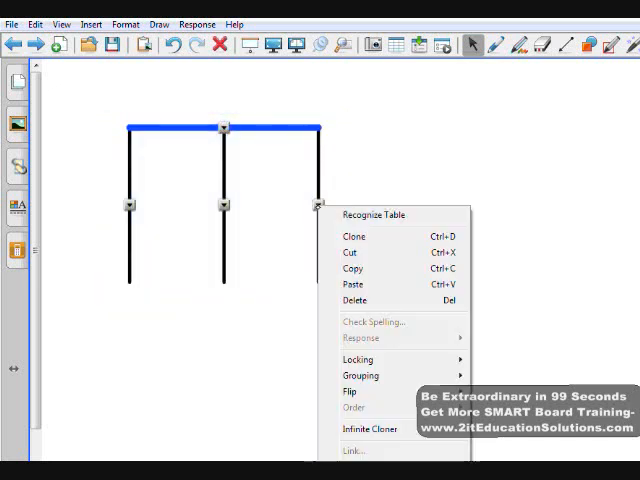